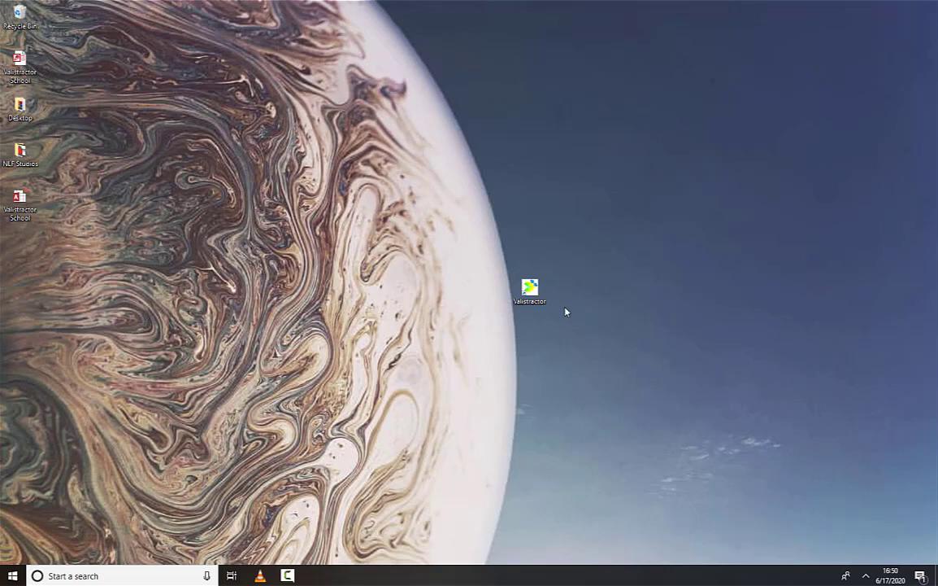
Launch Valistractor from its desktop shortcut so the Select Database dialog appears.
{"action": "left_click", "coordinate": [530, 287]}
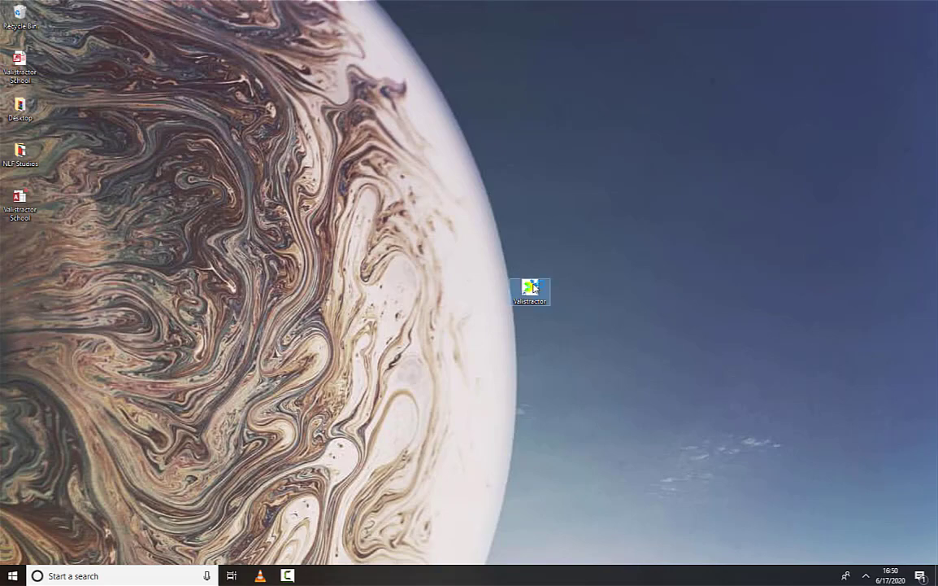
{"action": "double_click", "coordinate": [530, 286]}
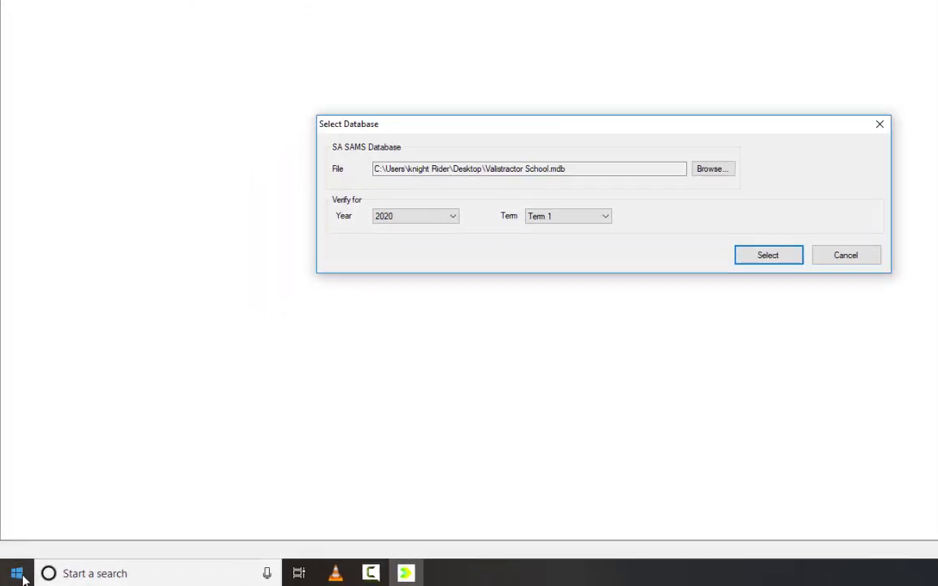
{"action": "left_click", "coordinate": [13, 571]}
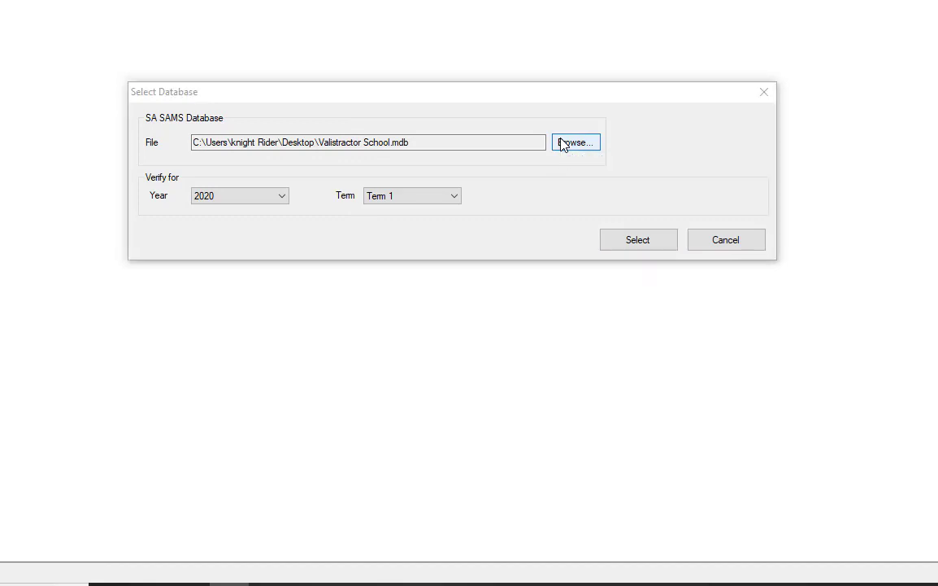
Browse to the Desktop and locate the Valistractor School Access database file.
{"action": "left_click", "coordinate": [576, 141]}
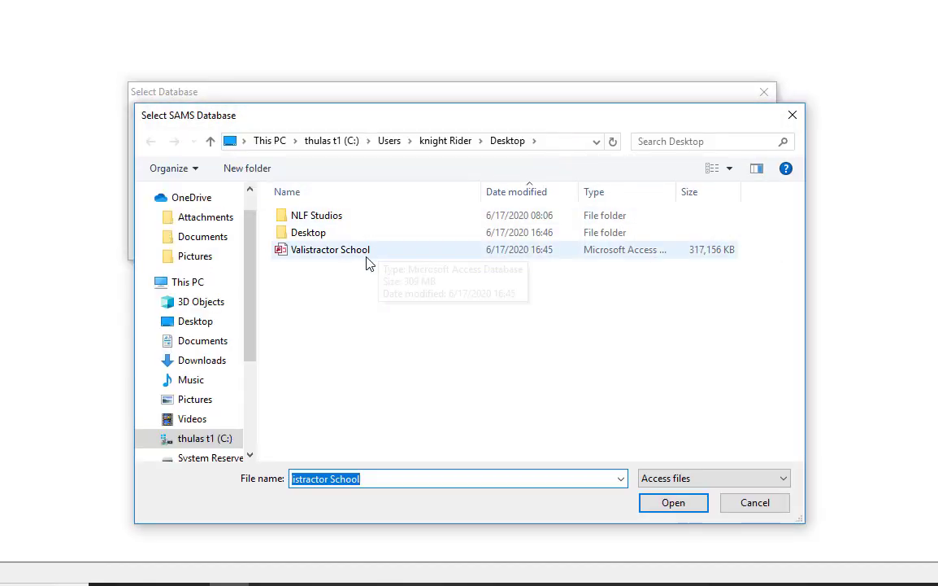
{"action": "mouse_move", "coordinate": [344, 250]}
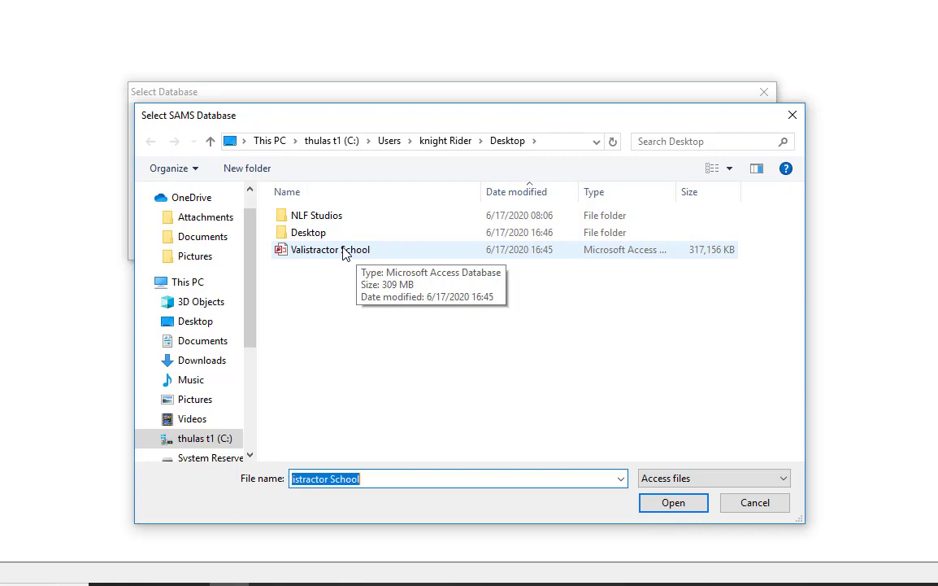
{"action": "mouse_move", "coordinate": [394, 304]}
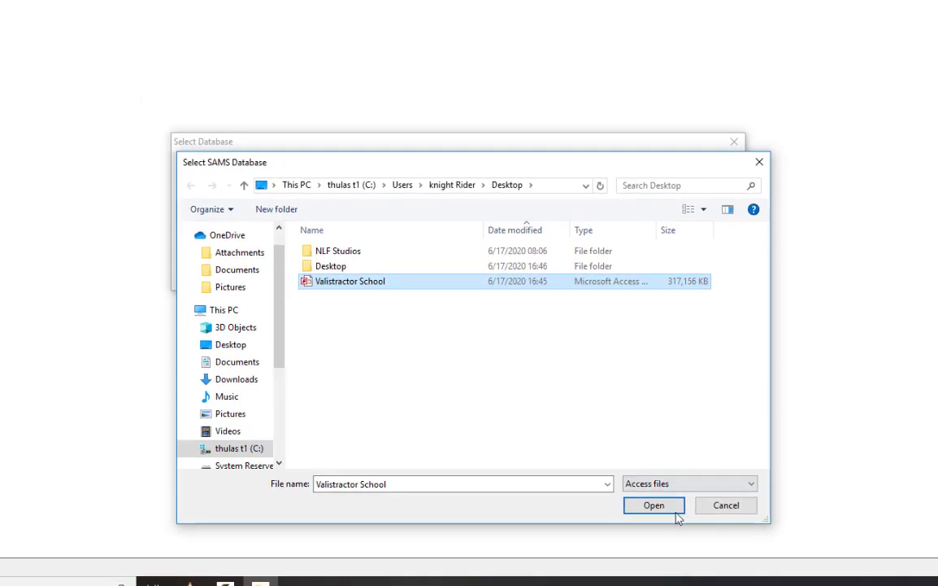
Connect to the Valistractor School database for Year 2020, Term 1.
{"action": "left_click", "coordinate": [654, 505]}
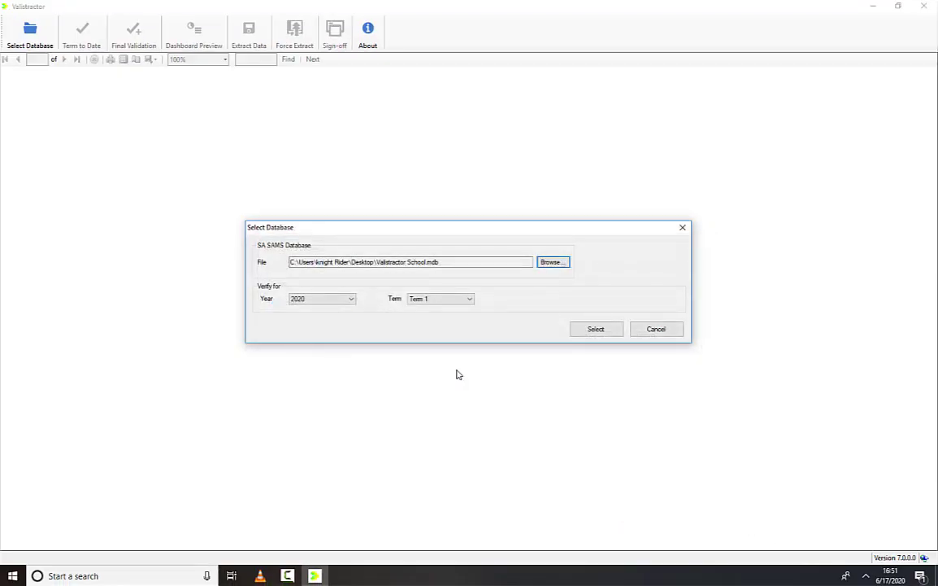
{"action": "mouse_move", "coordinate": [454, 371]}
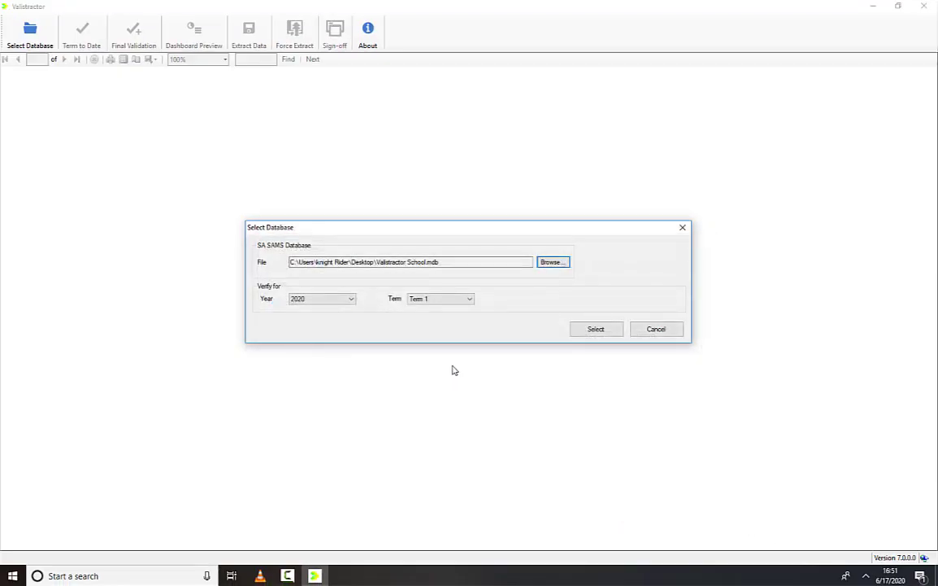
{"action": "left_click", "coordinate": [322, 299]}
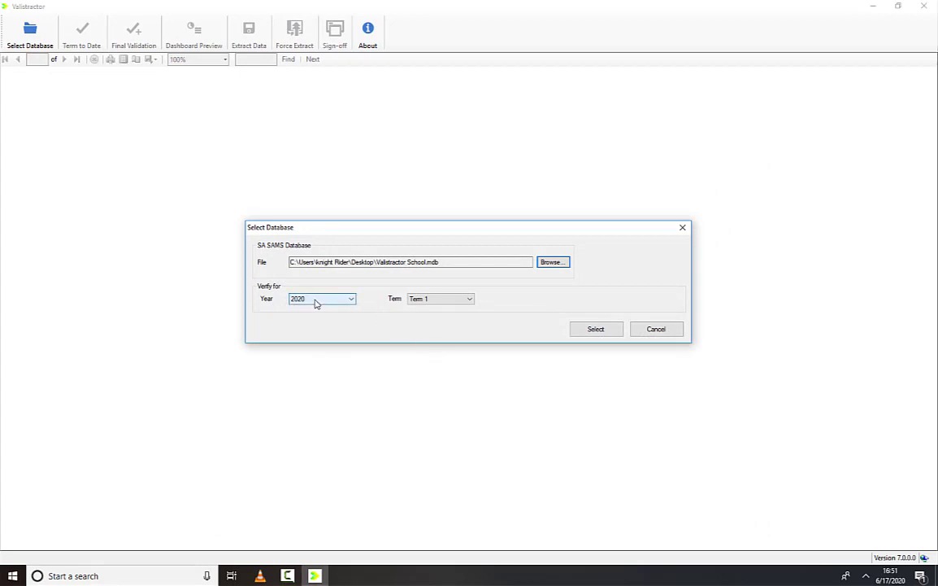
{"action": "mouse_move", "coordinate": [438, 299]}
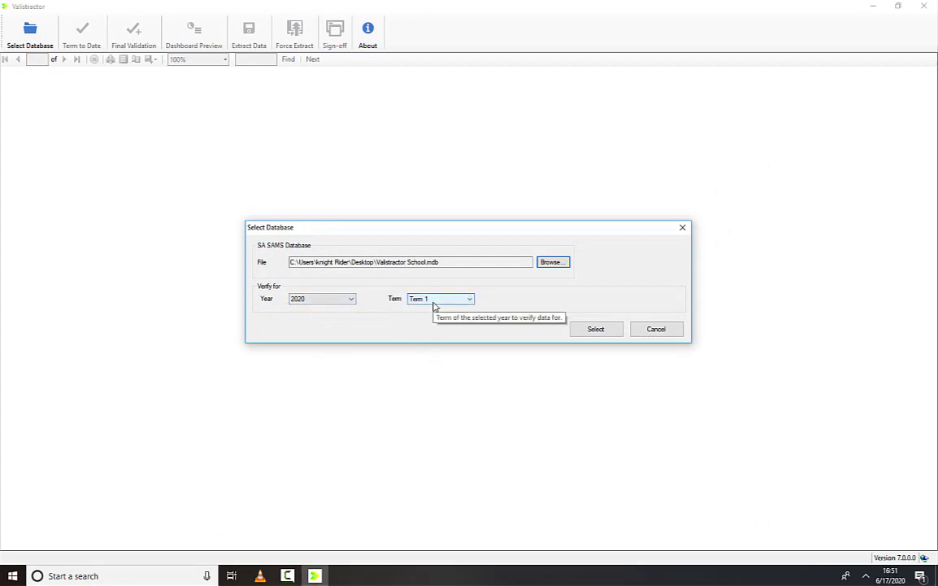
{"action": "left_click", "coordinate": [595, 329]}
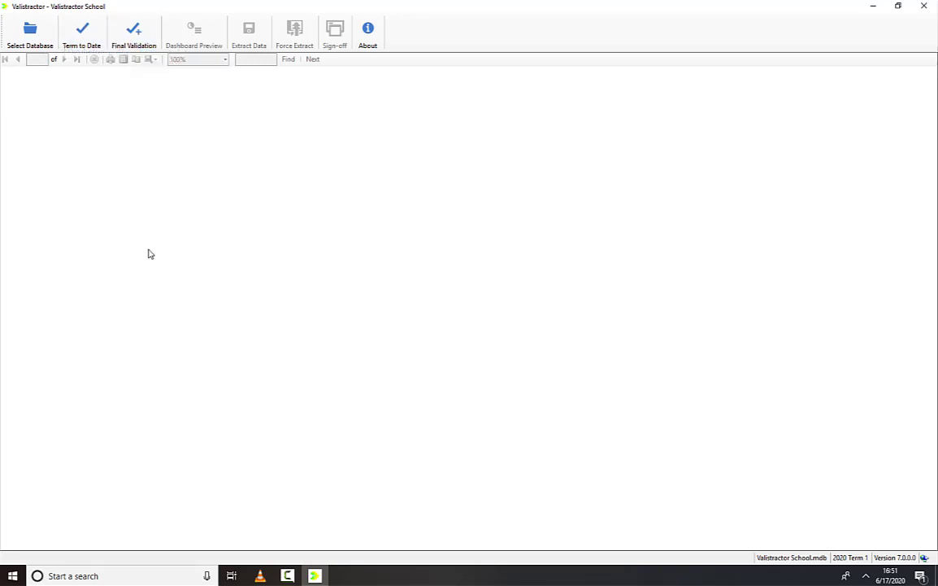
{"action": "mouse_move", "coordinate": [133, 102]}
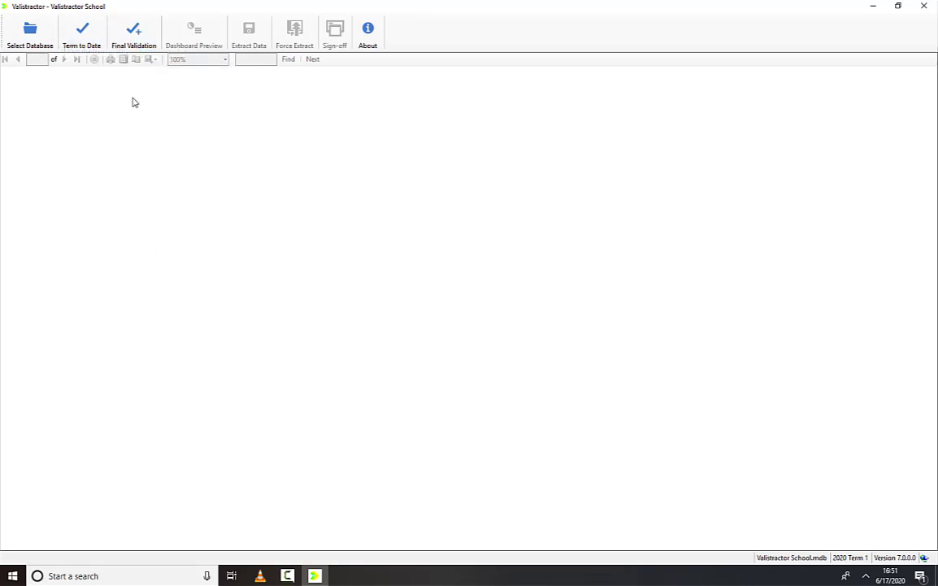
Run Final Validation to produce the 2020 Term 1 Detail Data Verification Summary Report.
{"action": "left_click", "coordinate": [139, 31]}
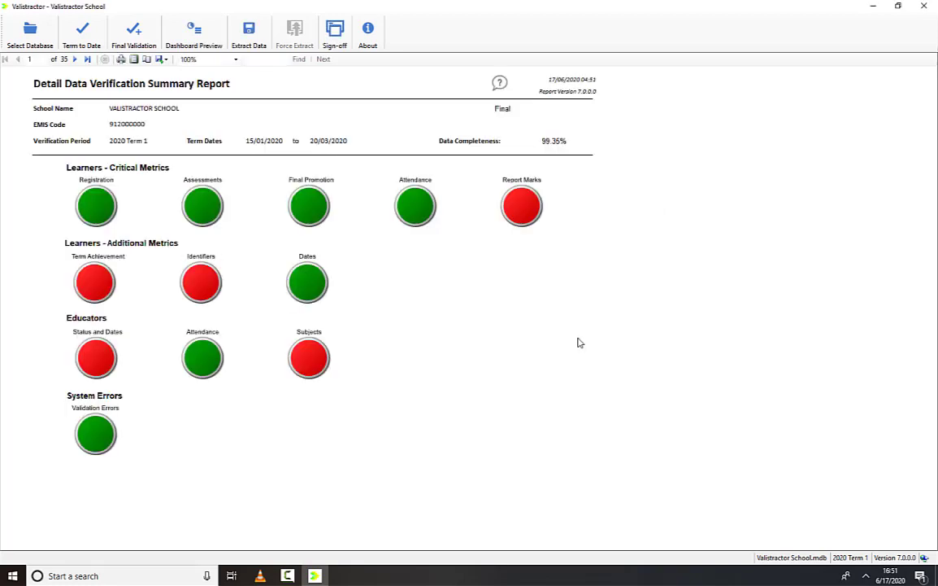
{"action": "mouse_move", "coordinate": [561, 345]}
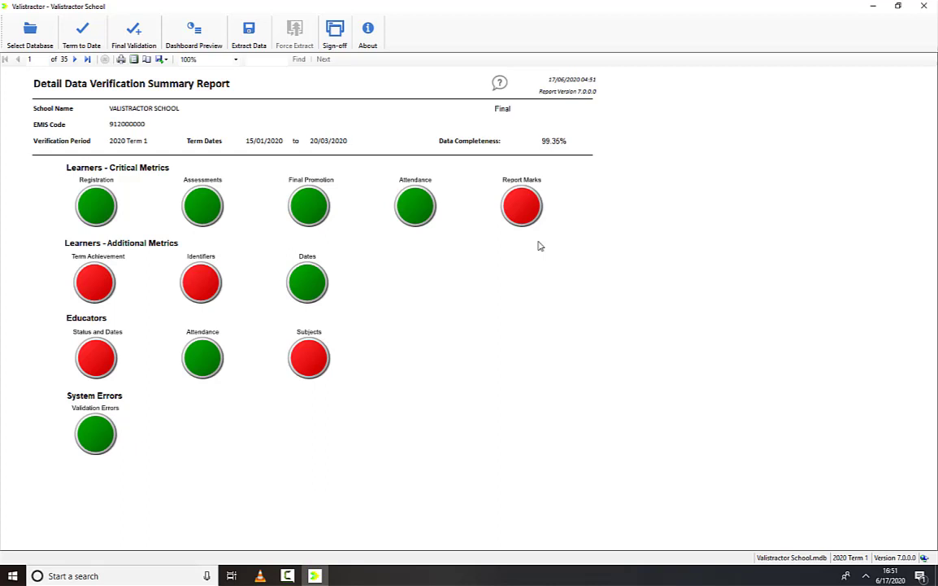
{"action": "mouse_move", "coordinate": [579, 341]}
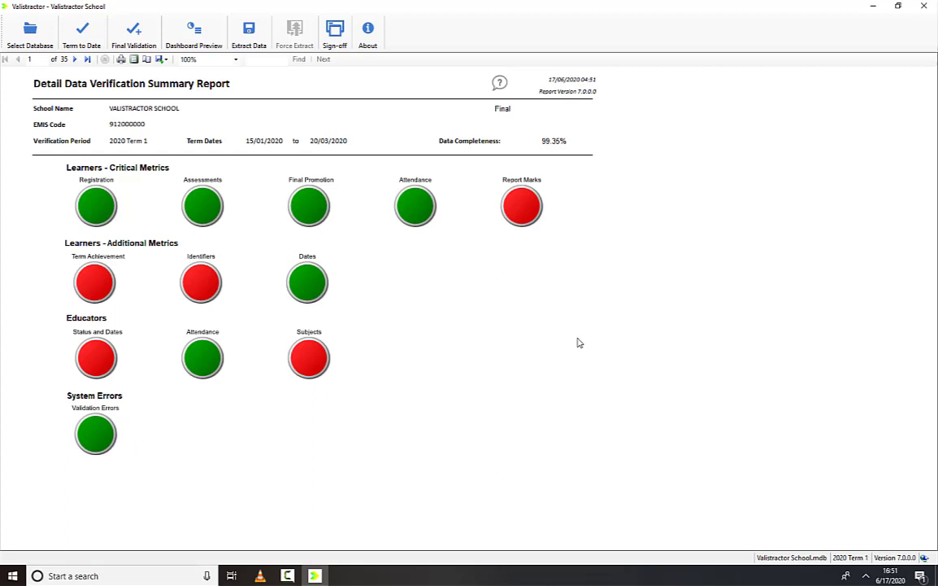
{"action": "mouse_move", "coordinate": [530, 238]}
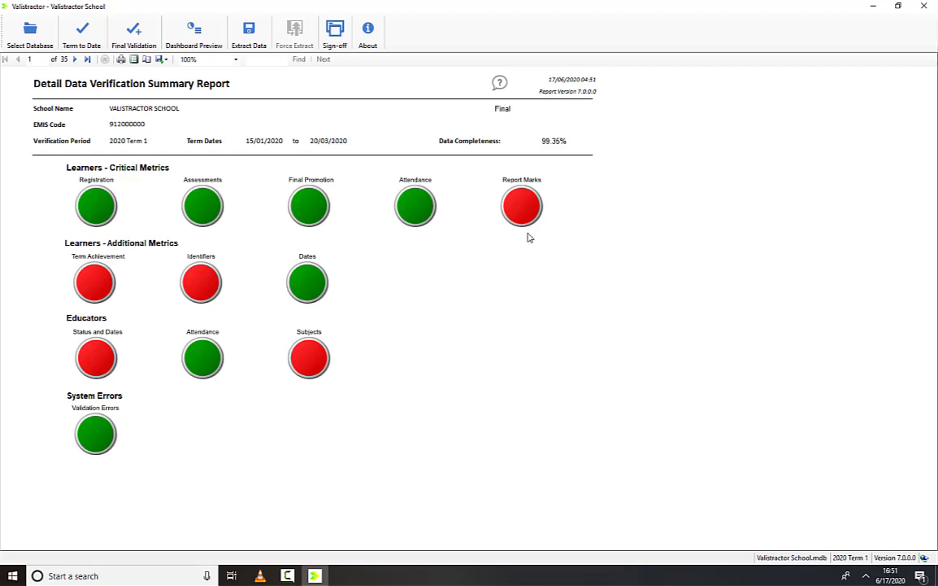
Inspect the failing Report Marks metric, its troubleshooting help, and reach the Learner Report Marks page.
{"action": "left_click", "coordinate": [521, 205]}
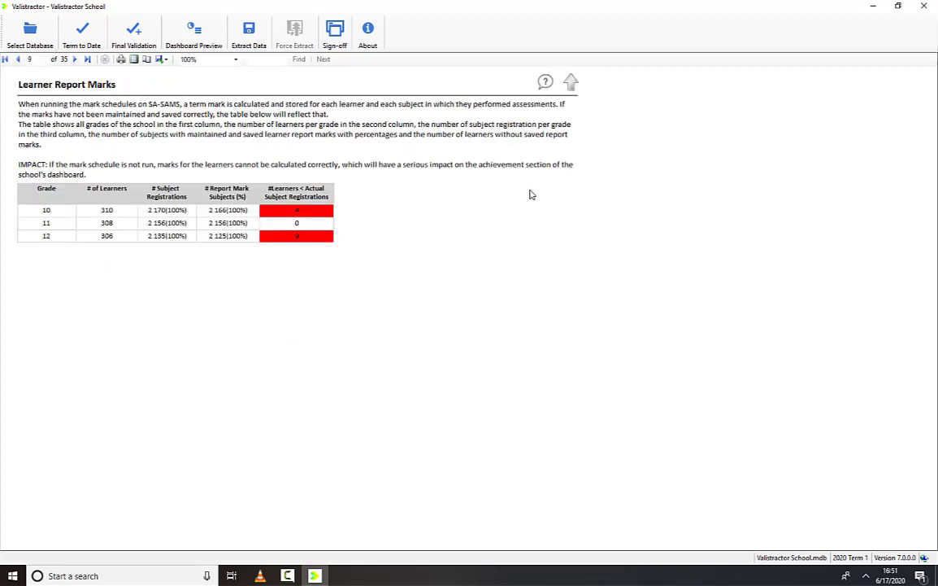
{"action": "mouse_move", "coordinate": [543, 82]}
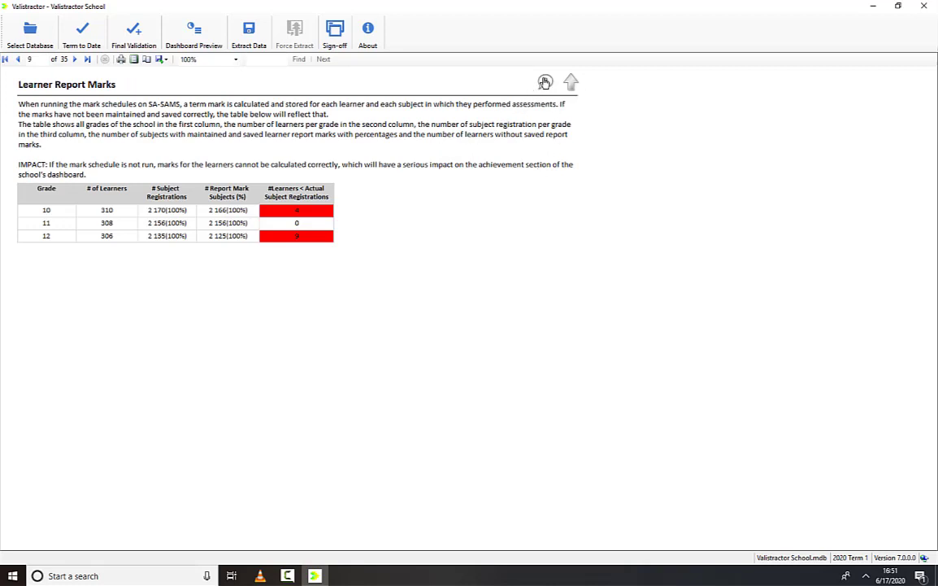
{"action": "mouse_move", "coordinate": [543, 82]}
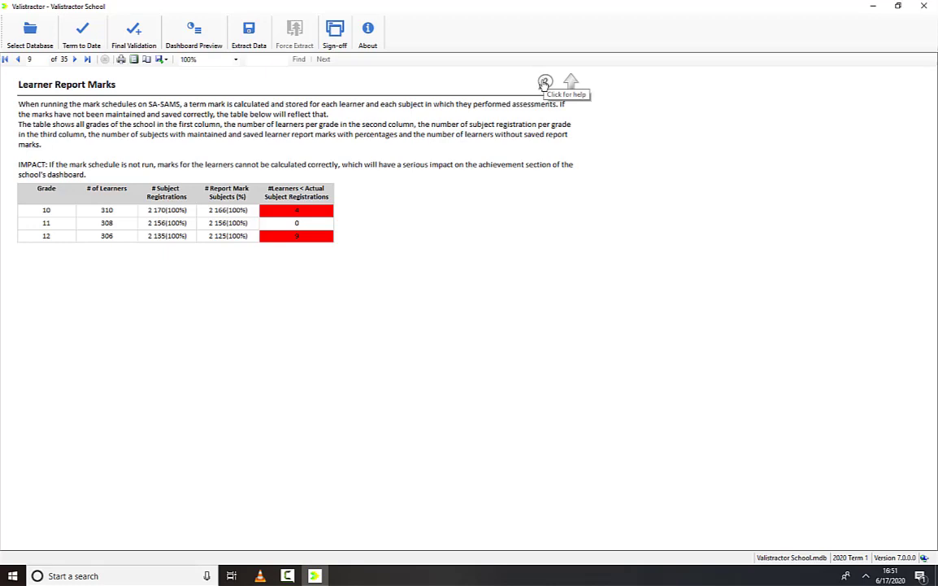
{"action": "left_click", "coordinate": [542, 81]}
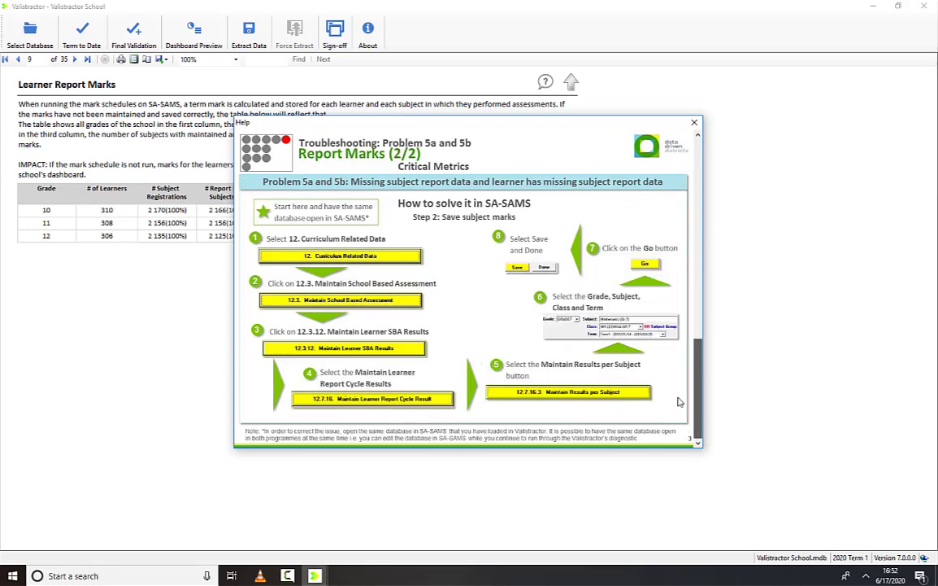
{"action": "left_click", "coordinate": [691, 117]}
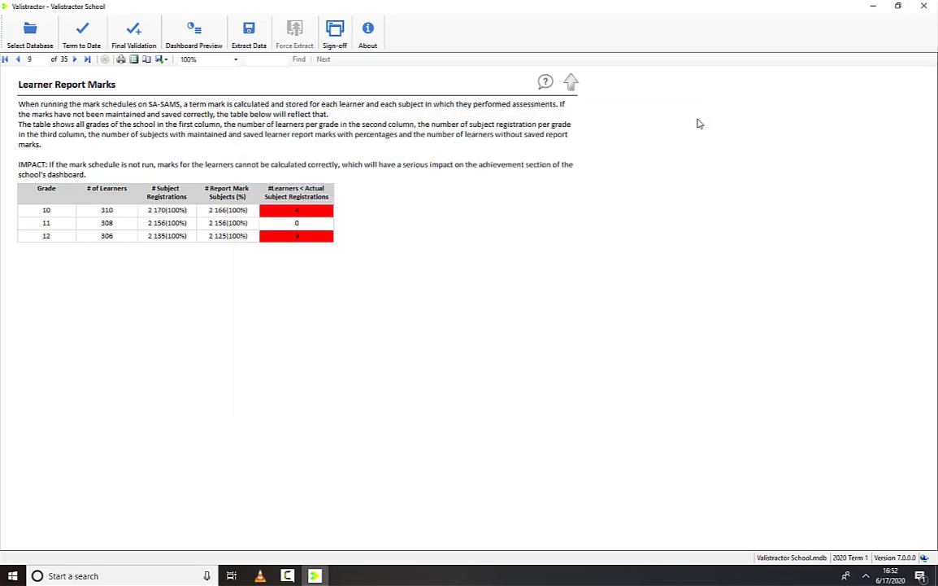
{"action": "mouse_move", "coordinate": [13, 64]}
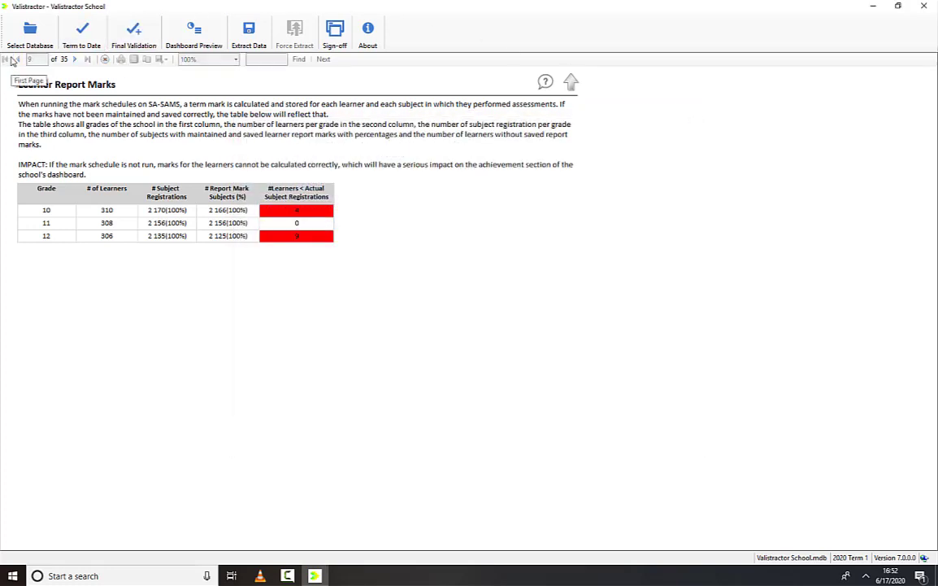
Return to the report's first page and preview the Term 1 2020 school dashboard.
{"action": "left_click", "coordinate": [188, 34]}
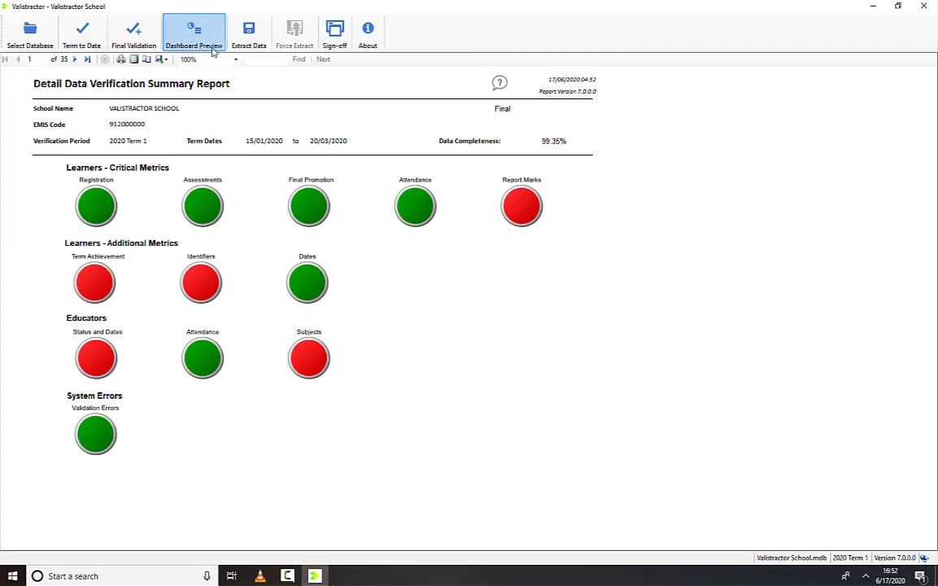
{"action": "left_click", "coordinate": [199, 29]}
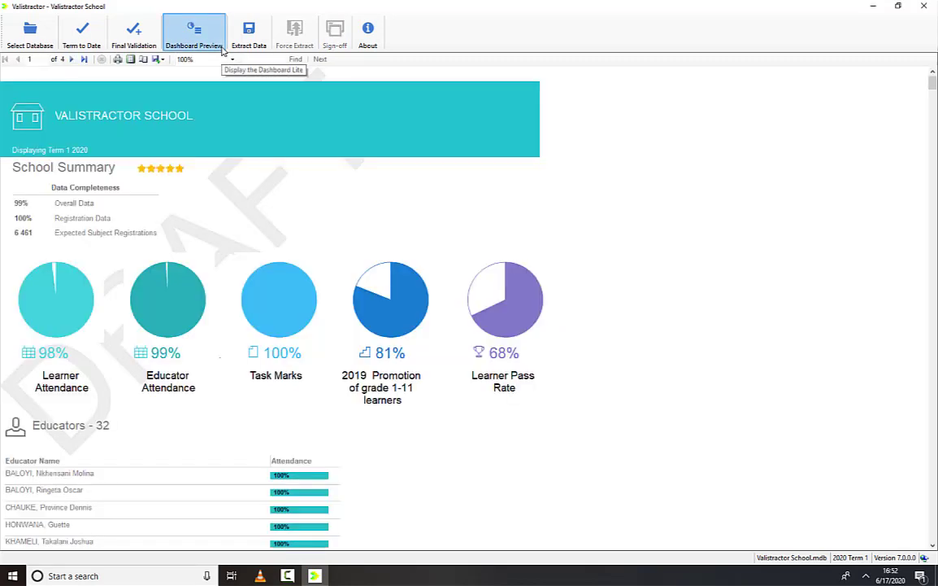
{"action": "mouse_move", "coordinate": [715, 101]}
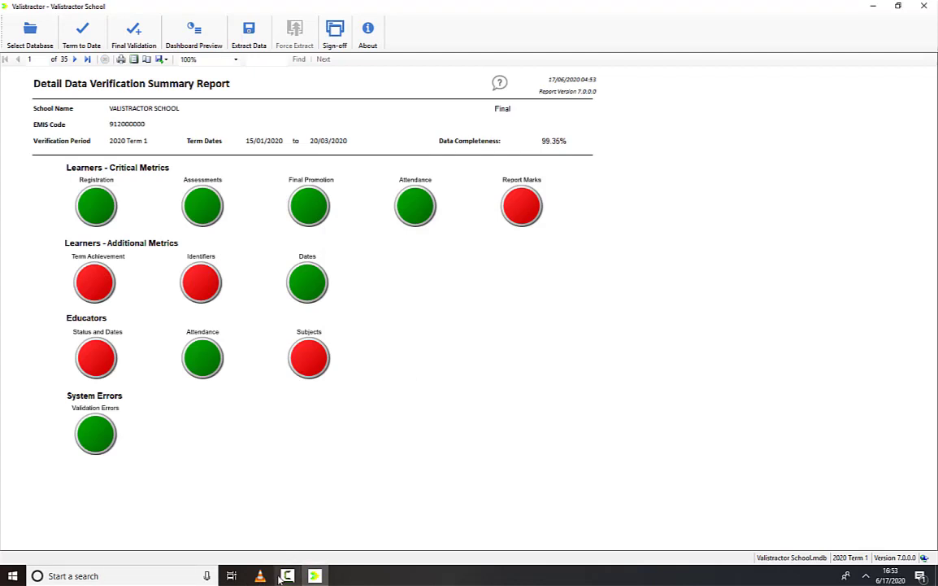
{"action": "mouse_move", "coordinate": [335, 26]}
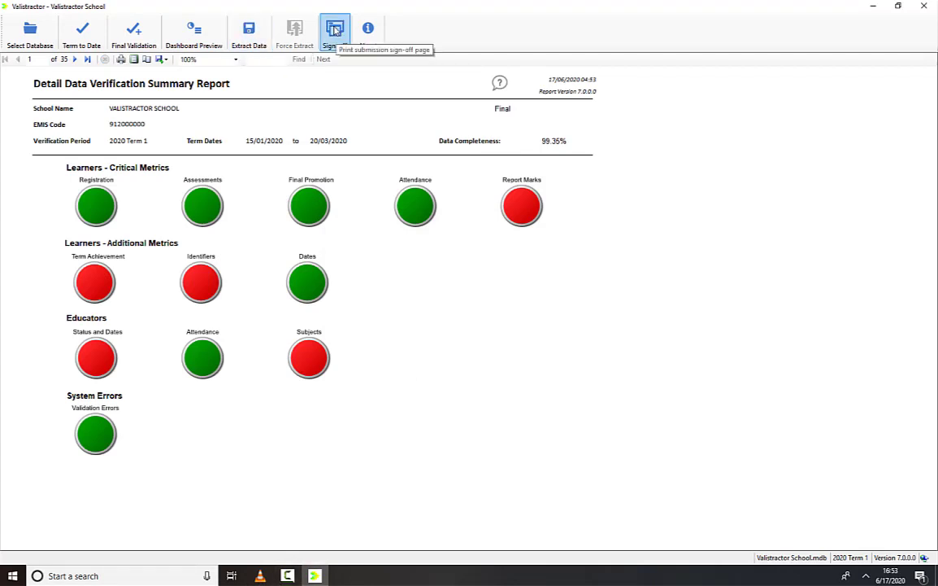
Generate the submission sign-off report and save it to the Desktop.
{"action": "left_click", "coordinate": [335, 23]}
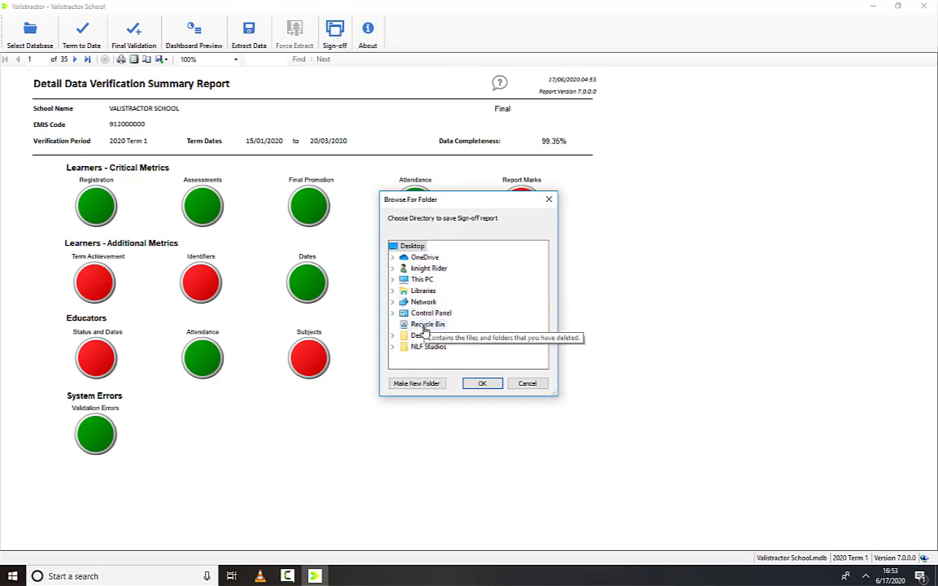
{"action": "left_click", "coordinate": [394, 244]}
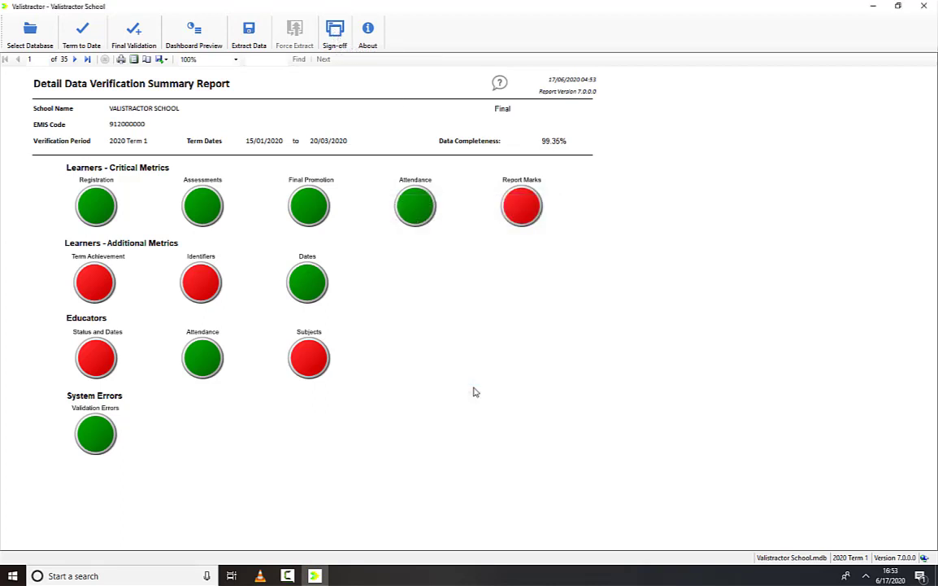
{"action": "mouse_move", "coordinate": [839, 91]}
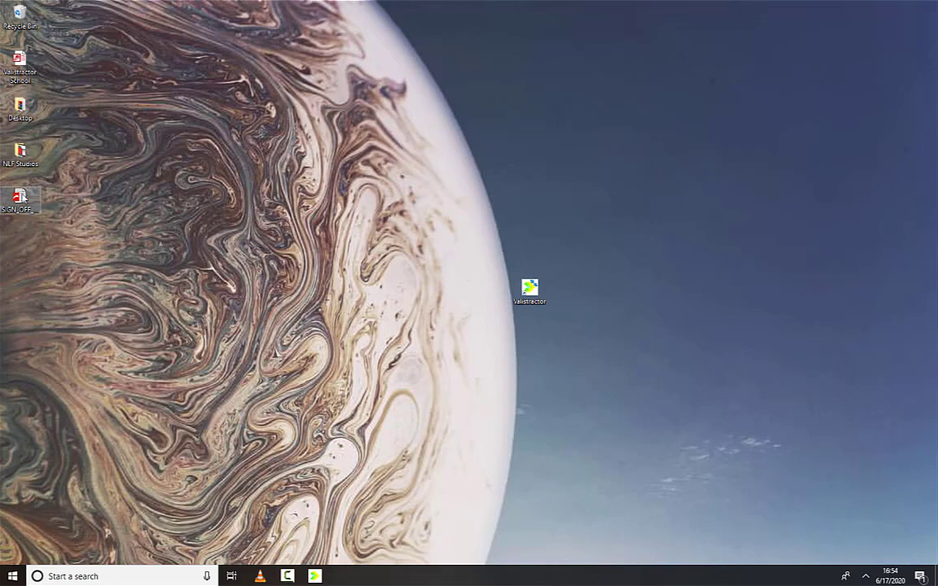
{"action": "double_click", "coordinate": [20, 198]}
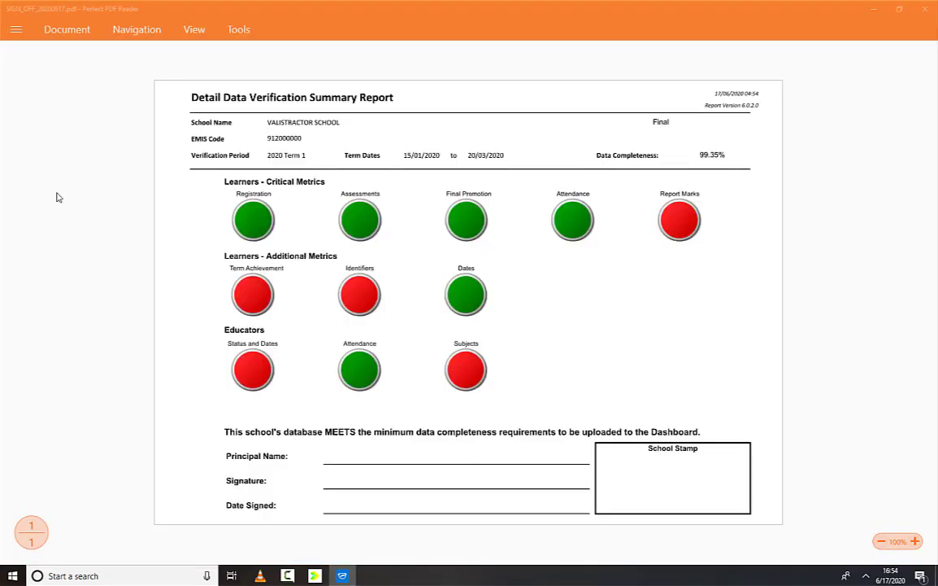
{"action": "mouse_move", "coordinate": [818, 170]}
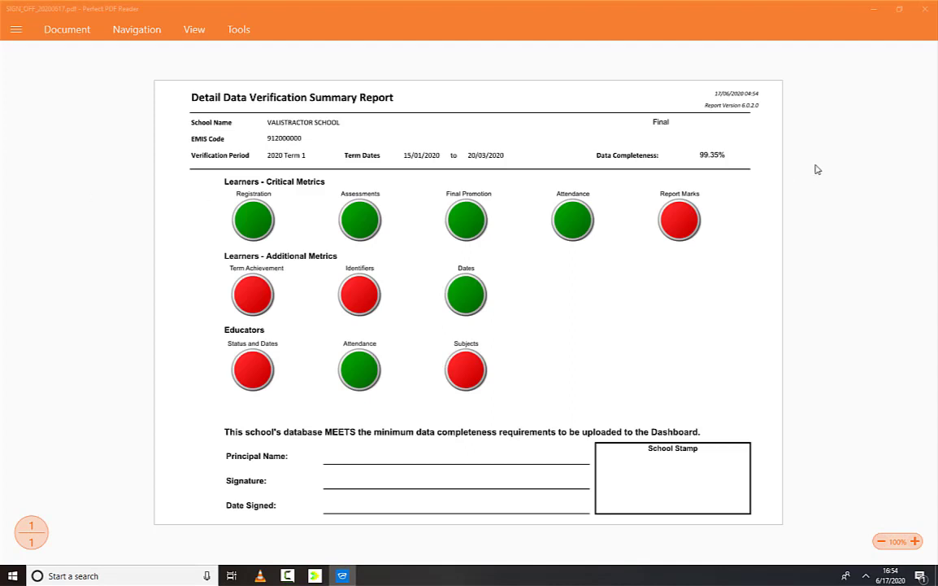
{"action": "mouse_move", "coordinate": [831, 150]}
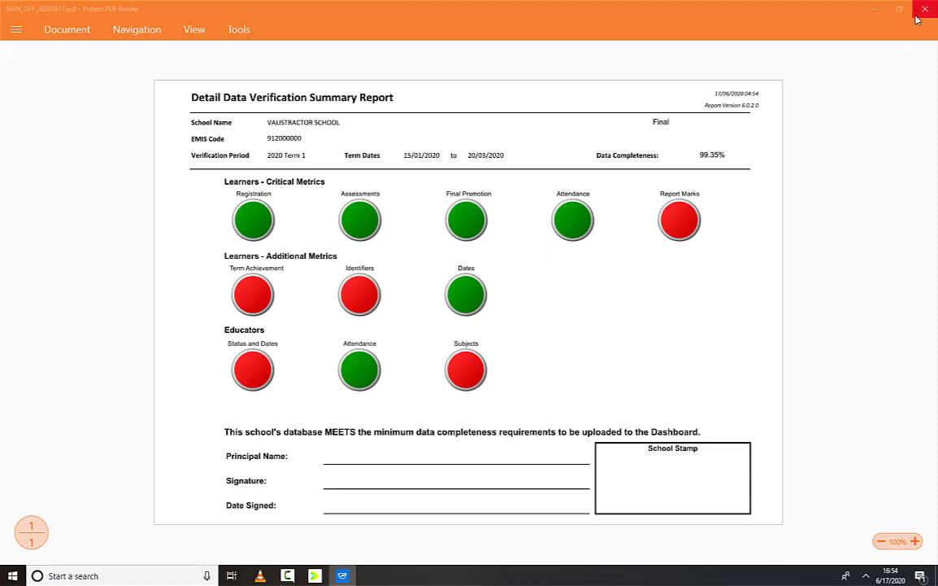
{"action": "left_click", "coordinate": [924, 10]}
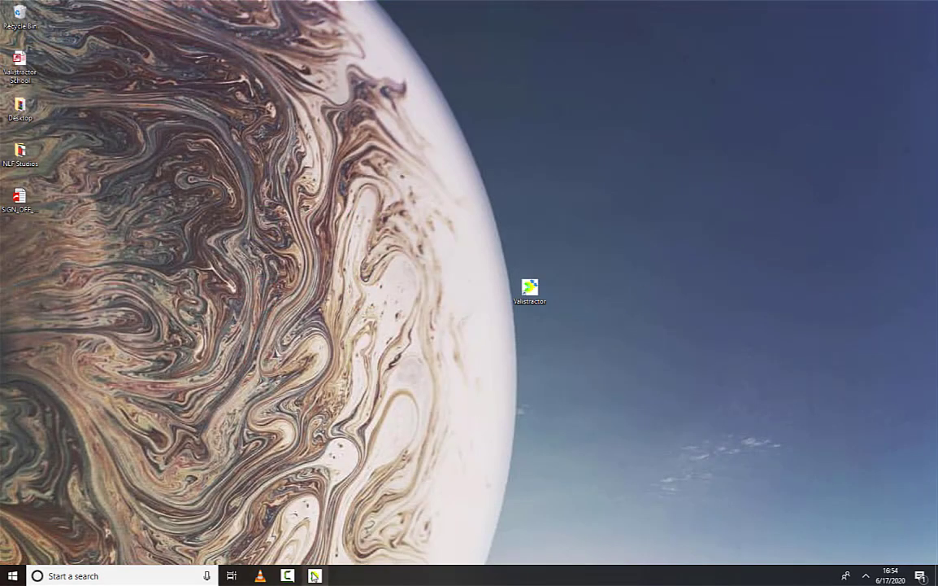
Start Extract Data and accept the User Agreement to begin exporting the Term 1 school data.
{"action": "double_click", "coordinate": [531, 286]}
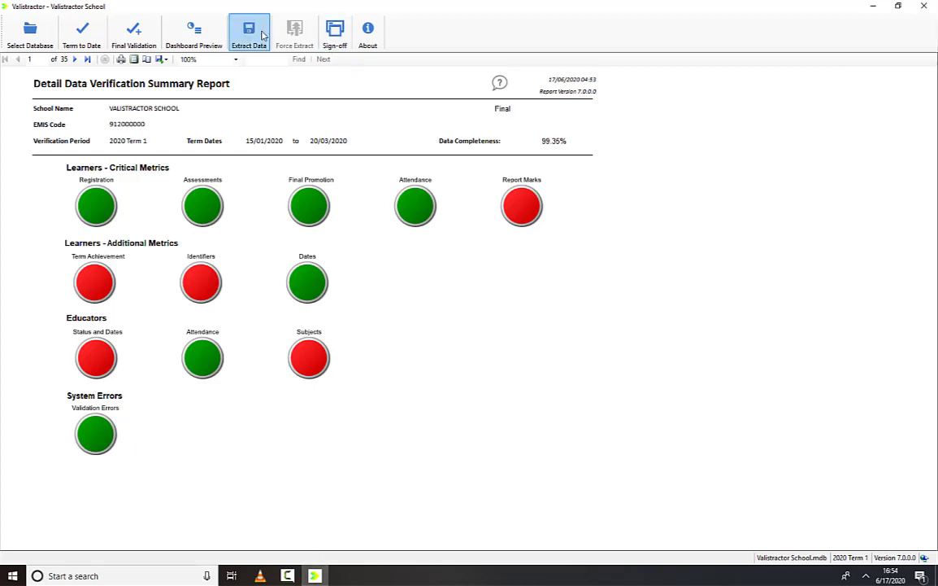
{"action": "left_click", "coordinate": [249, 28]}
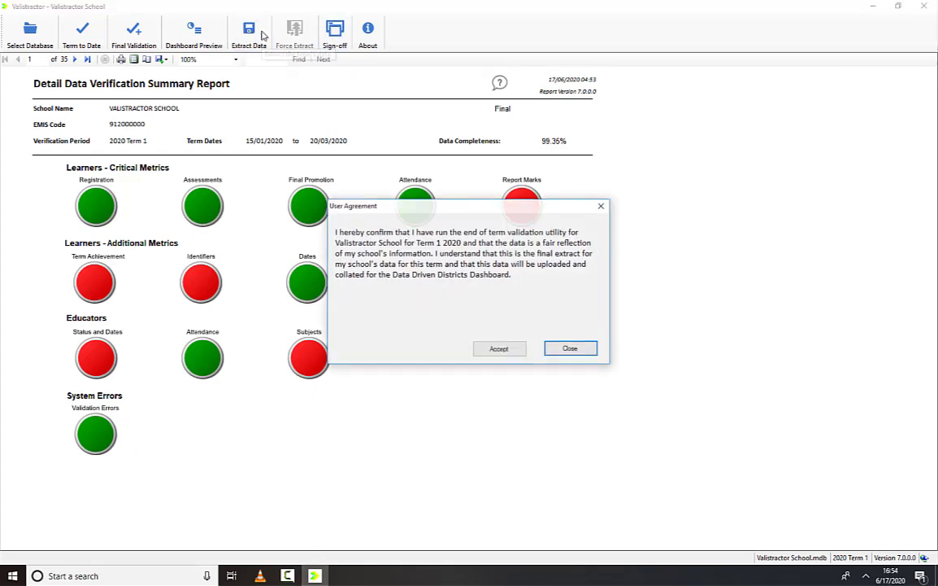
{"action": "mouse_move", "coordinate": [813, 213]}
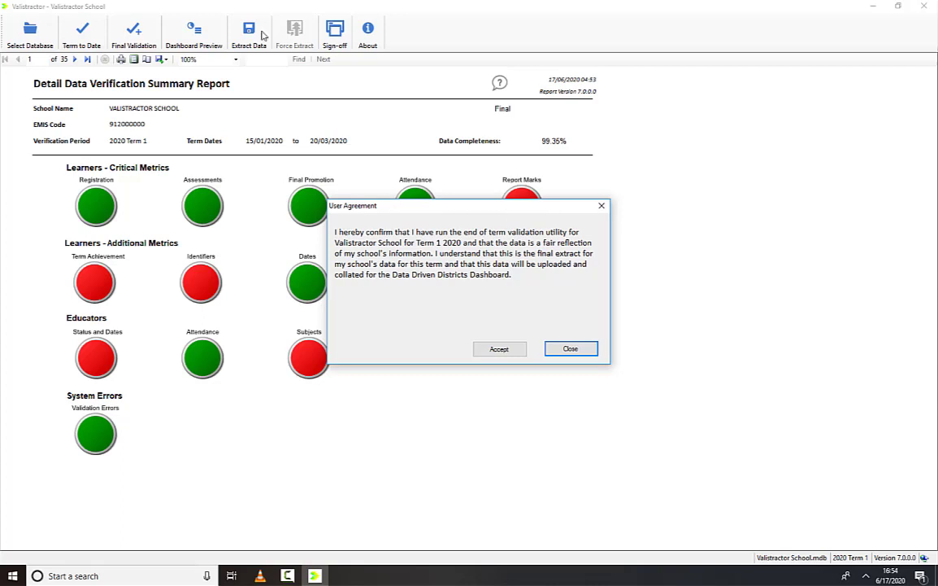
{"action": "mouse_move", "coordinate": [817, 213]}
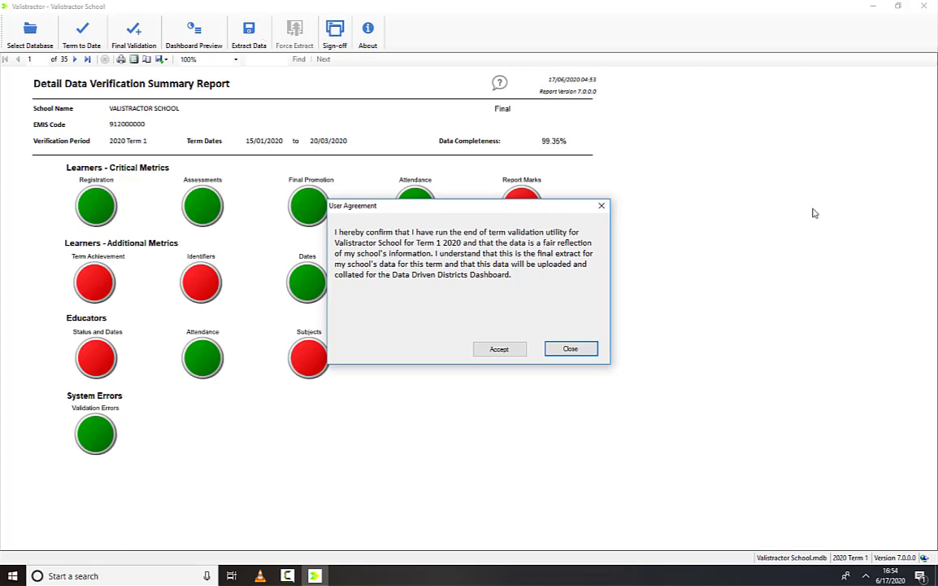
{"action": "mouse_move", "coordinate": [589, 285]}
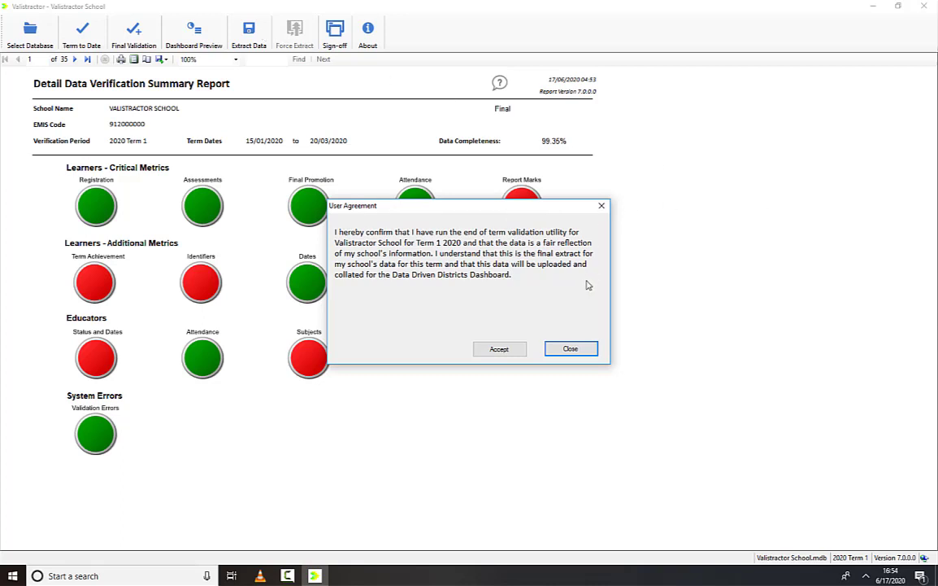
{"action": "mouse_move", "coordinate": [617, 299]}
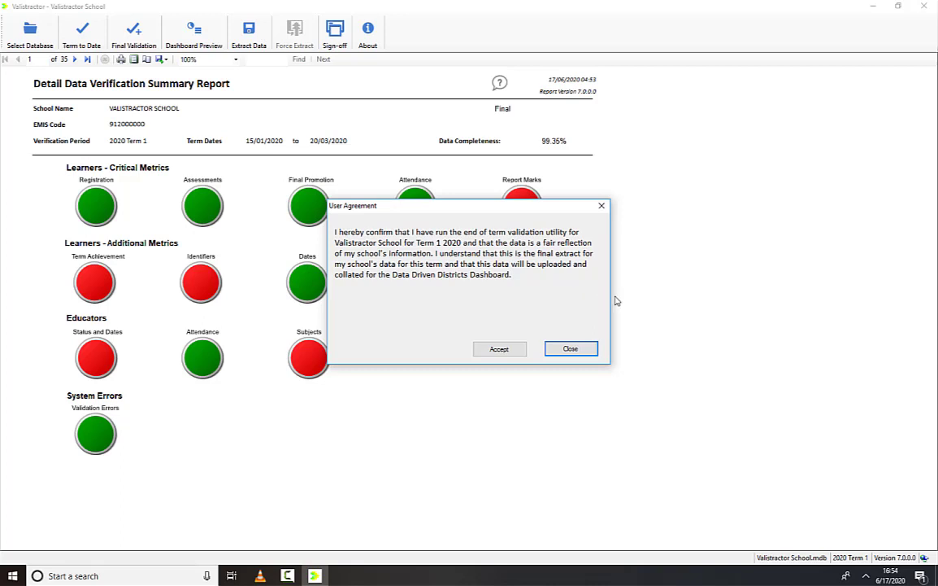
{"action": "mouse_move", "coordinate": [499, 348]}
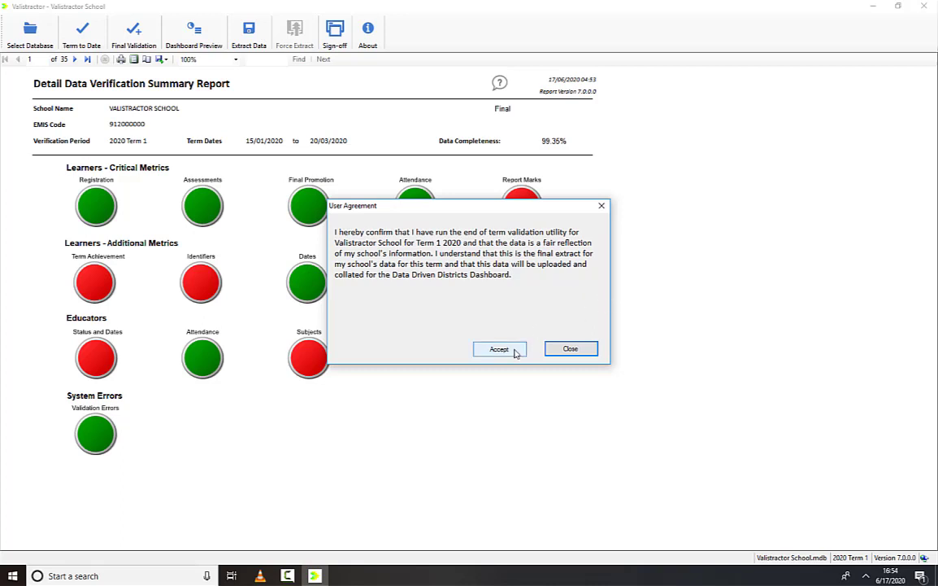
{"action": "left_click", "coordinate": [498, 349]}
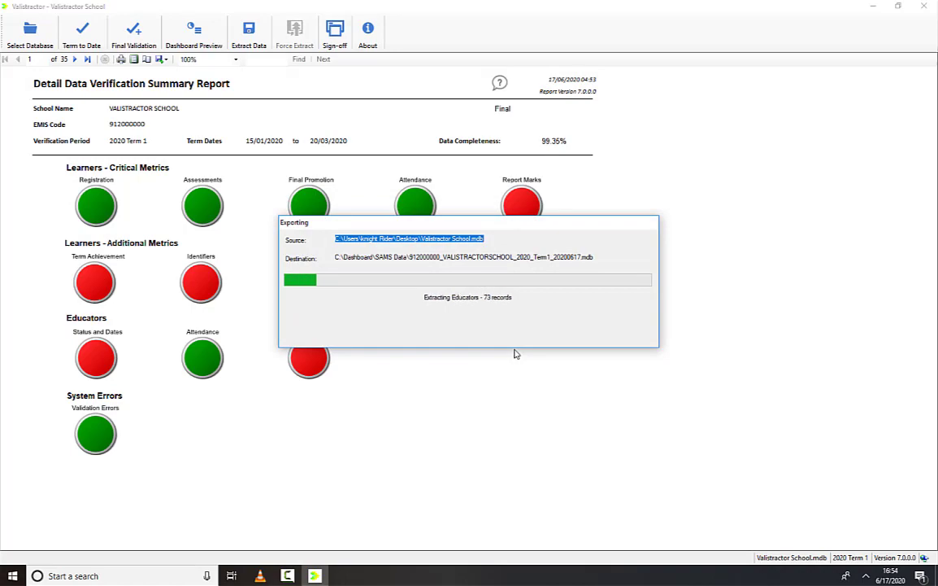